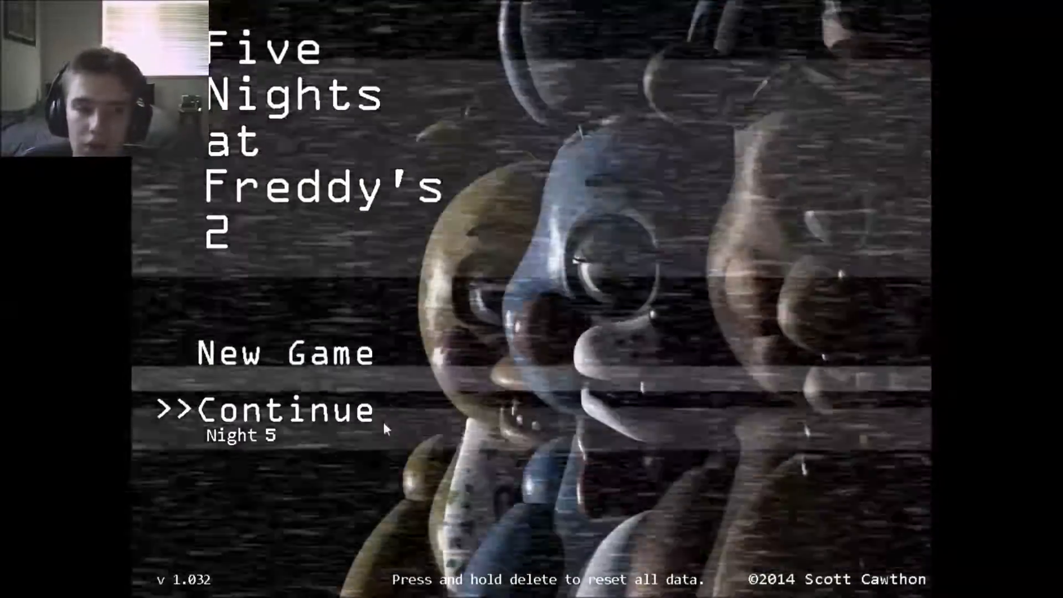
# Resume the saved game at Night 5 via Continue on the title menu
pyautogui.click(261, 411)
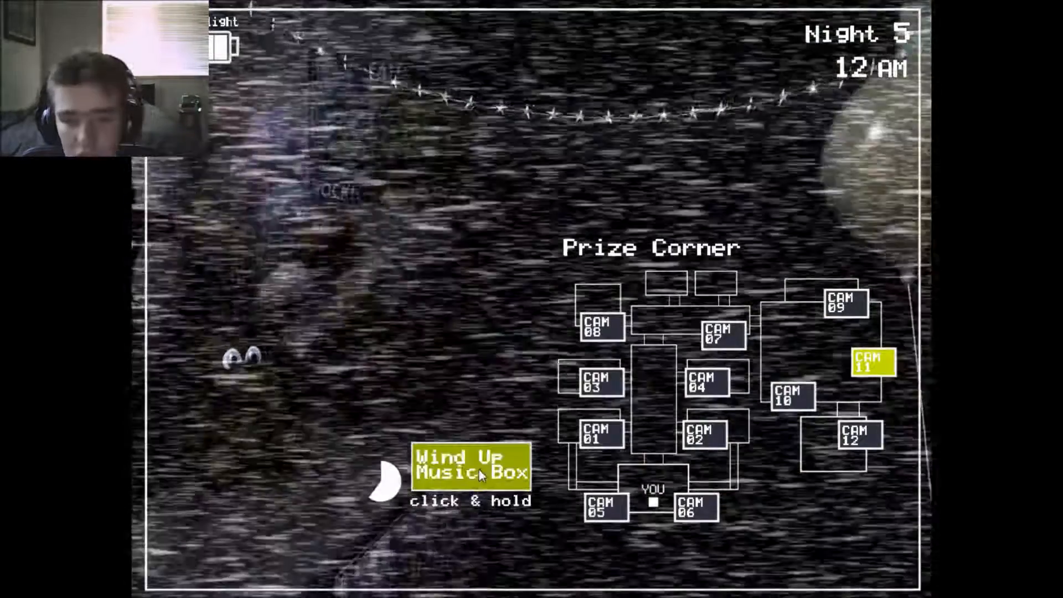
# Wind up the Prize Corner music box on CAM 11
pyautogui.click(469, 475)
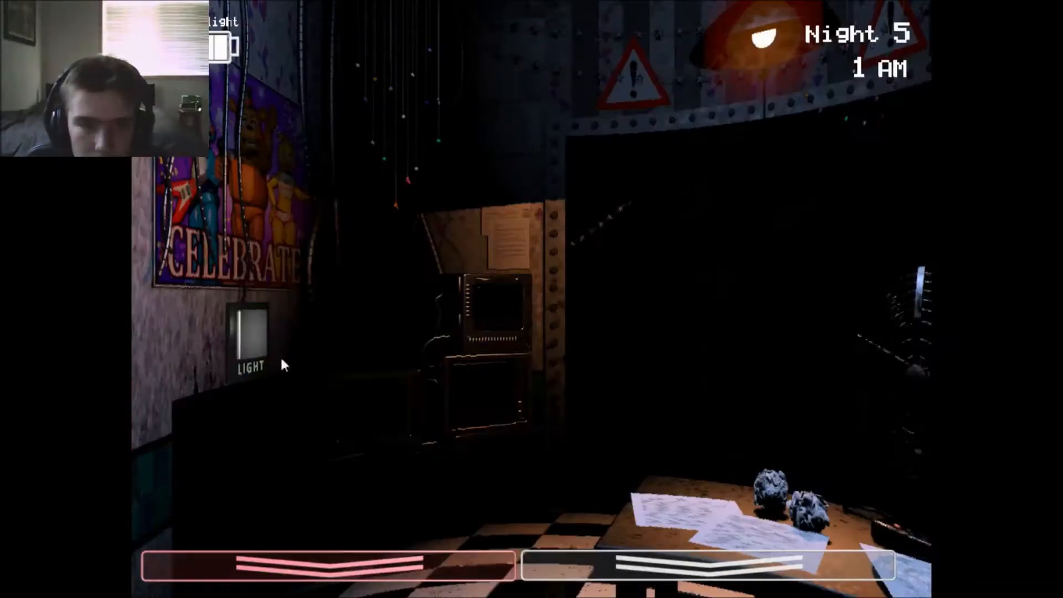
# Raise the security camera monitor to view the feeds
pyautogui.click(251, 338)
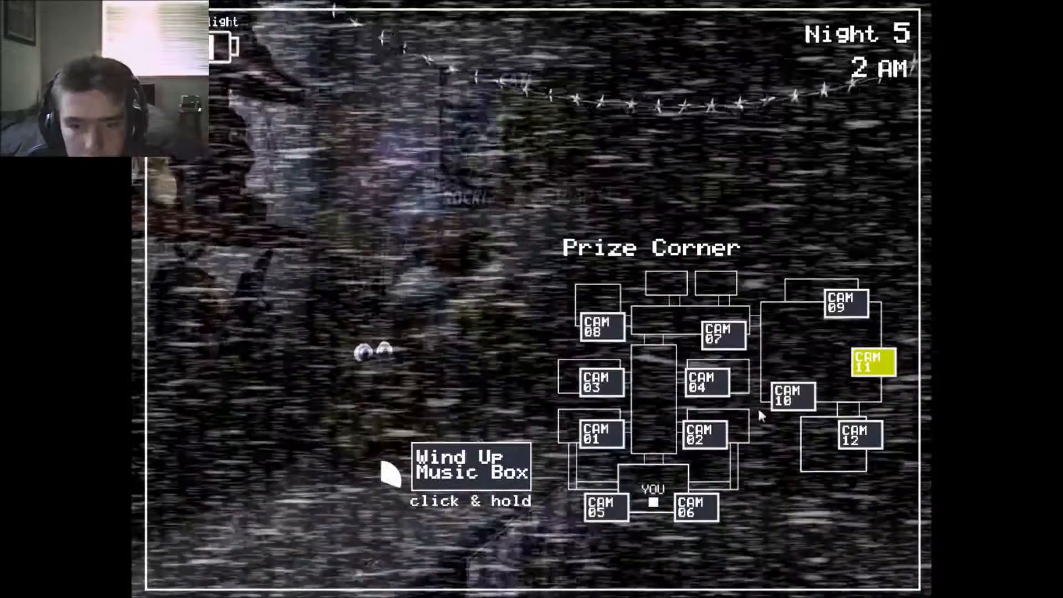
# Keep winding the Prize Corner music box on CAM 11 with repeated holds
pyautogui.click(467, 475)
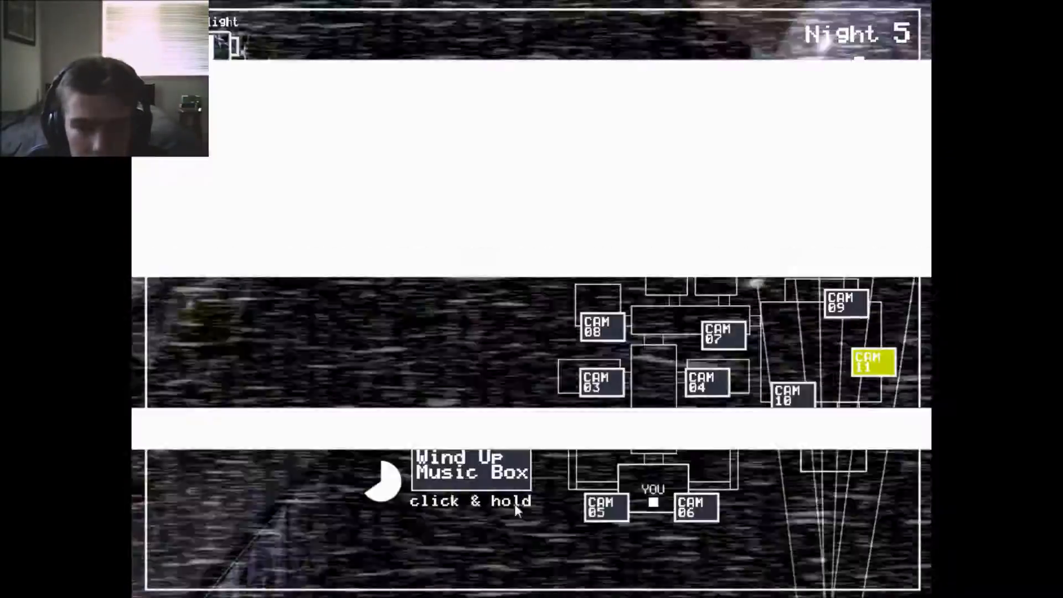
pyautogui.click(475, 471)
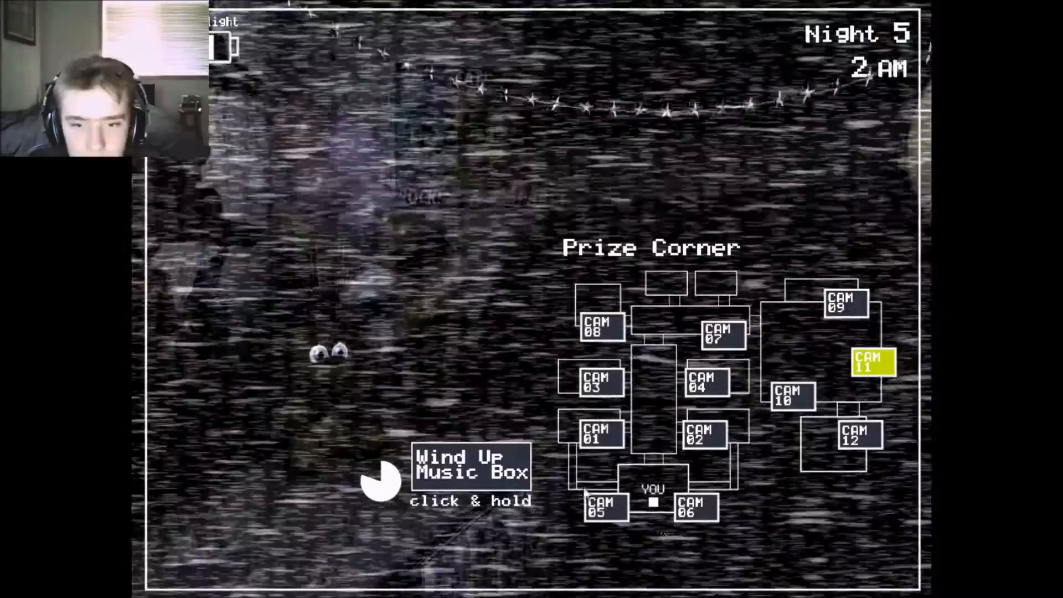
pyautogui.click(379, 489)
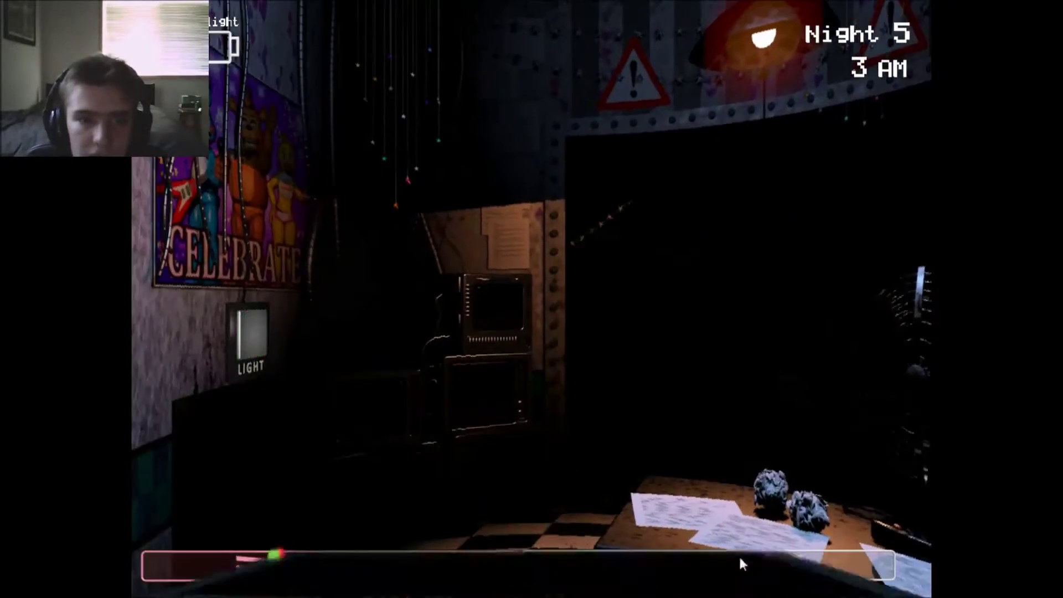
pyautogui.click(743, 563)
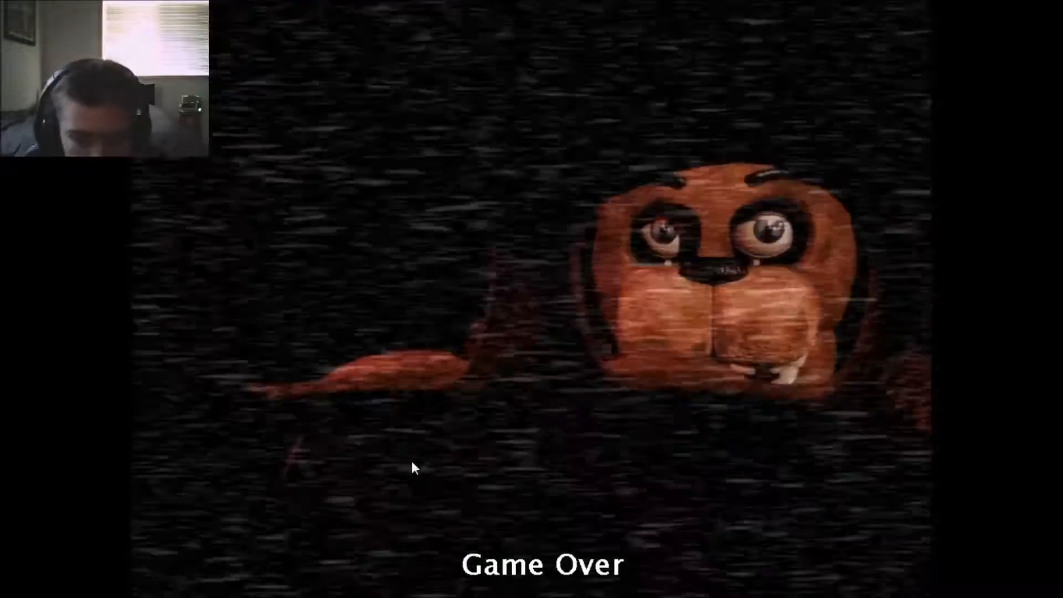
pyautogui.moveTo(625, 237)
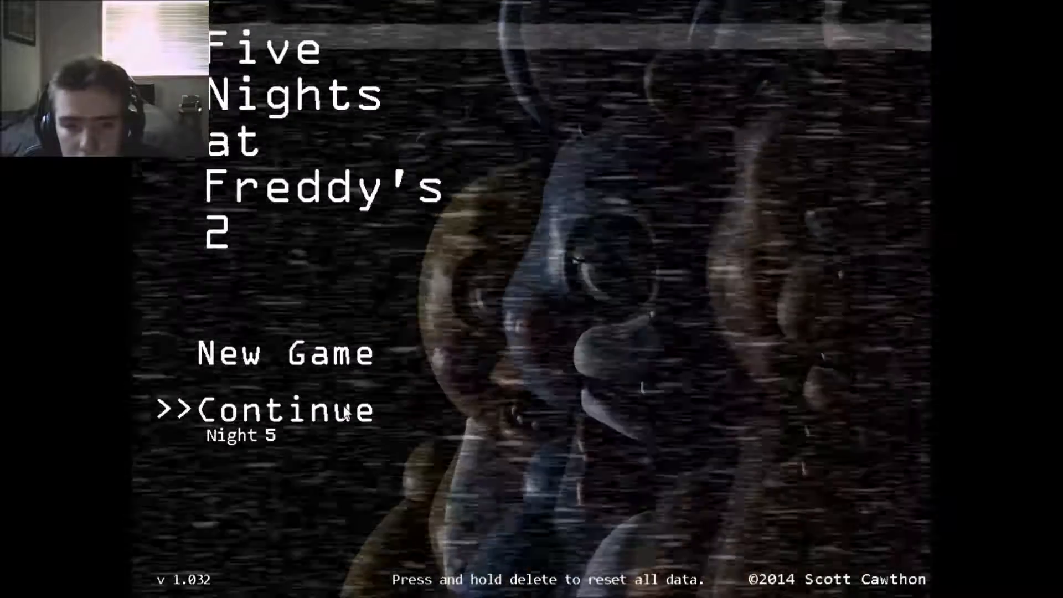
# Choose Continue on the title menu to start Night 5 over
pyautogui.click(268, 410)
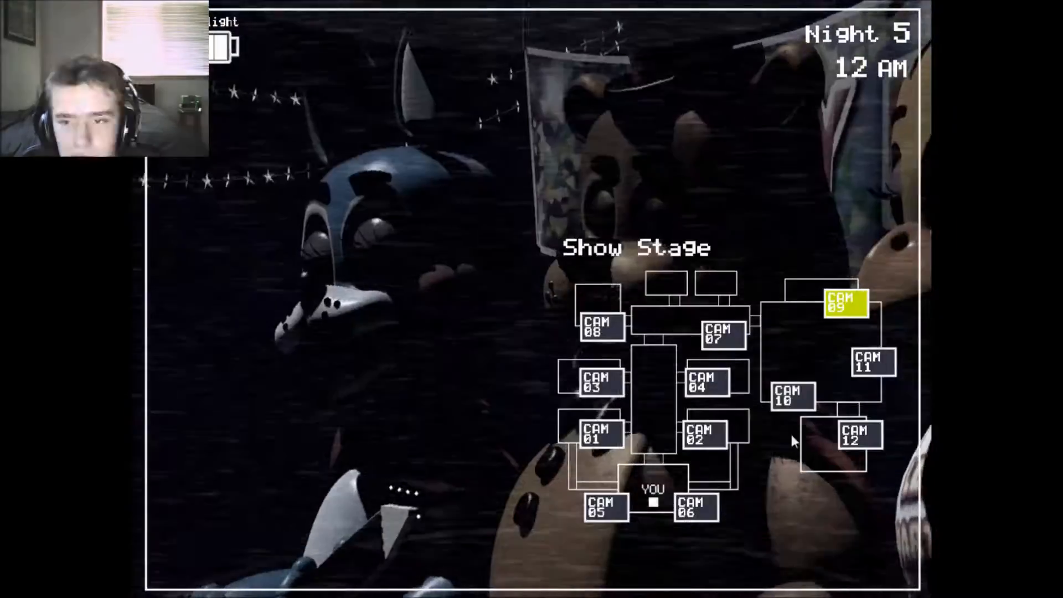
# Operate the camera monitor during the retried Night 5
pyautogui.click(870, 368)
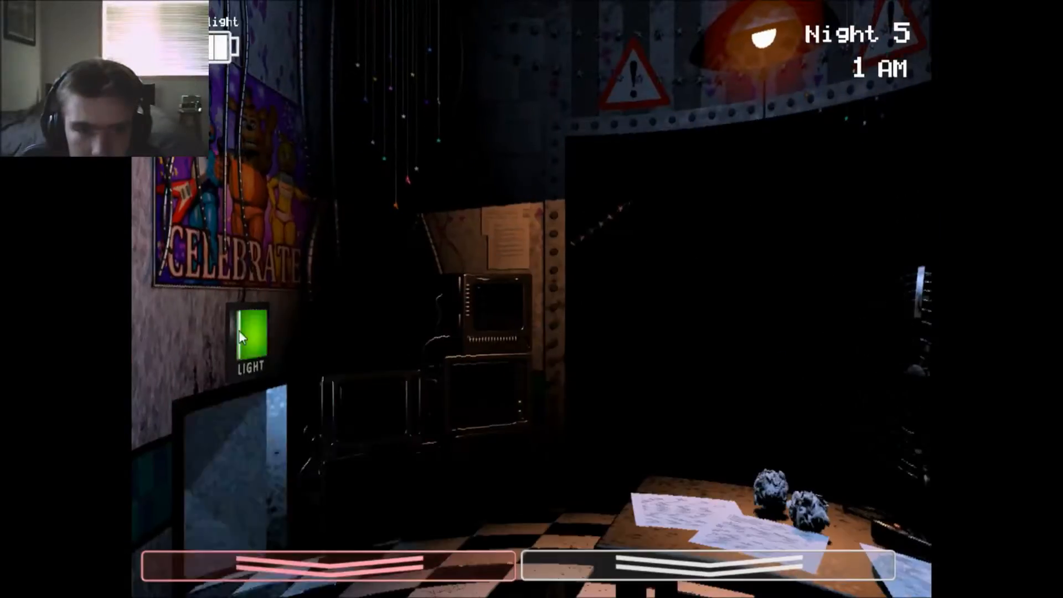
# Shine the light into the left vent to check it
pyautogui.click(249, 336)
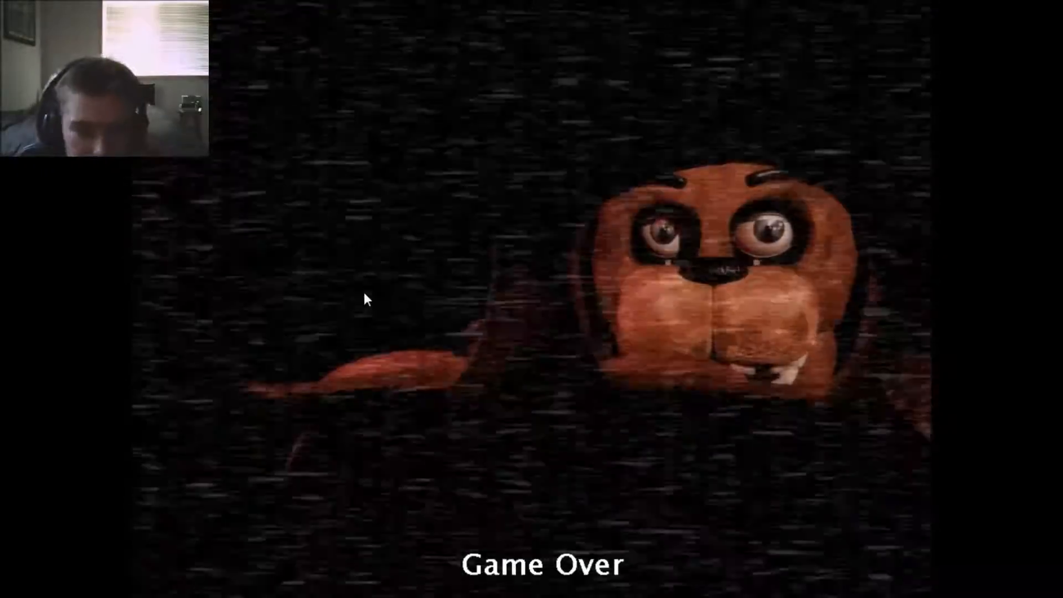
pyautogui.moveTo(714, 338)
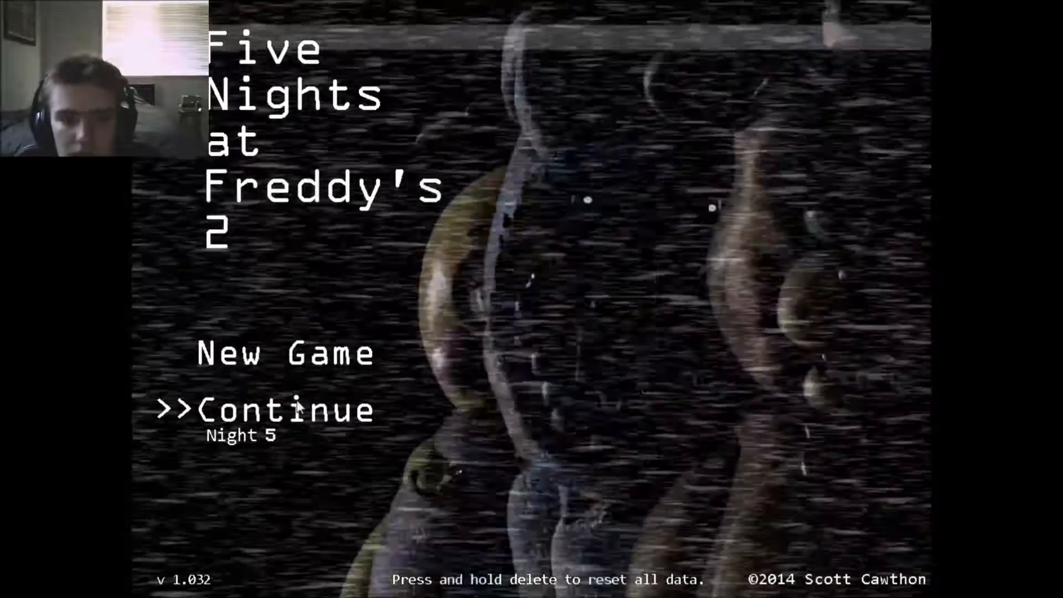
# Resume Night 5 again, then wind the Prize Corner music box on CAM 11
pyautogui.click(268, 408)
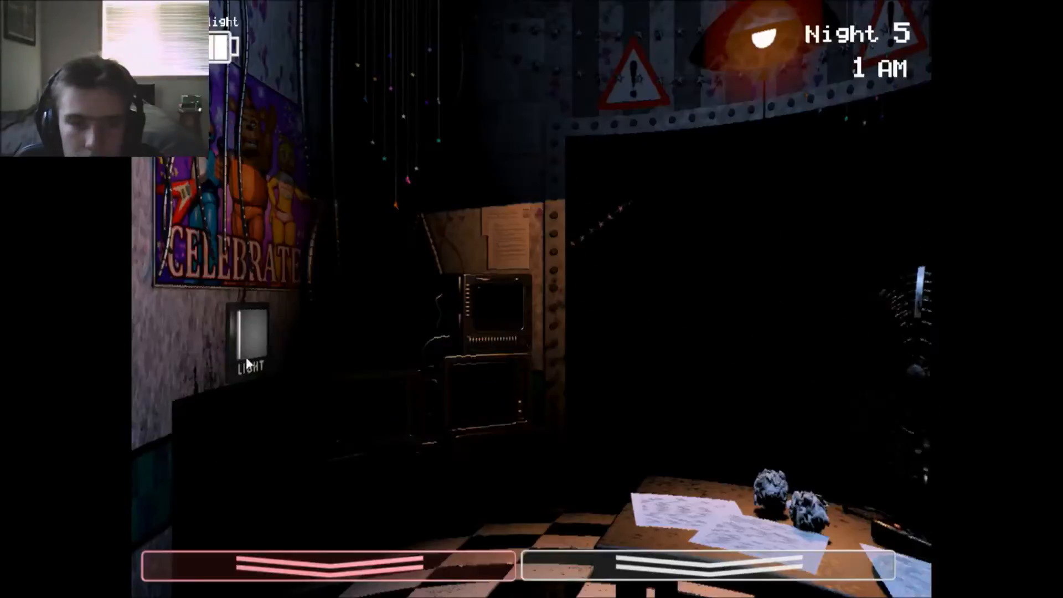
pyautogui.click(712, 566)
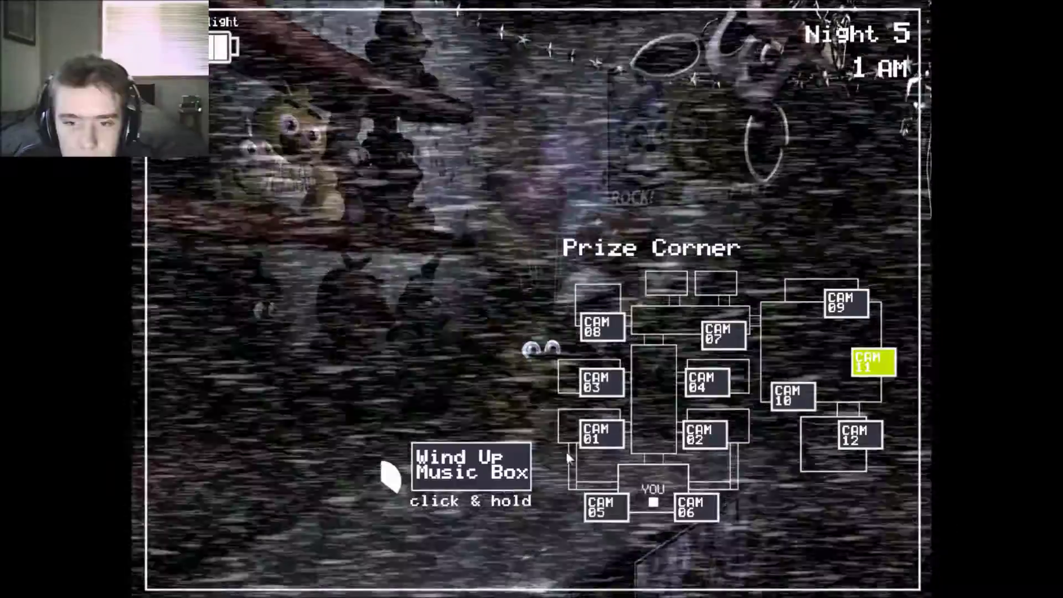
pyautogui.click(468, 477)
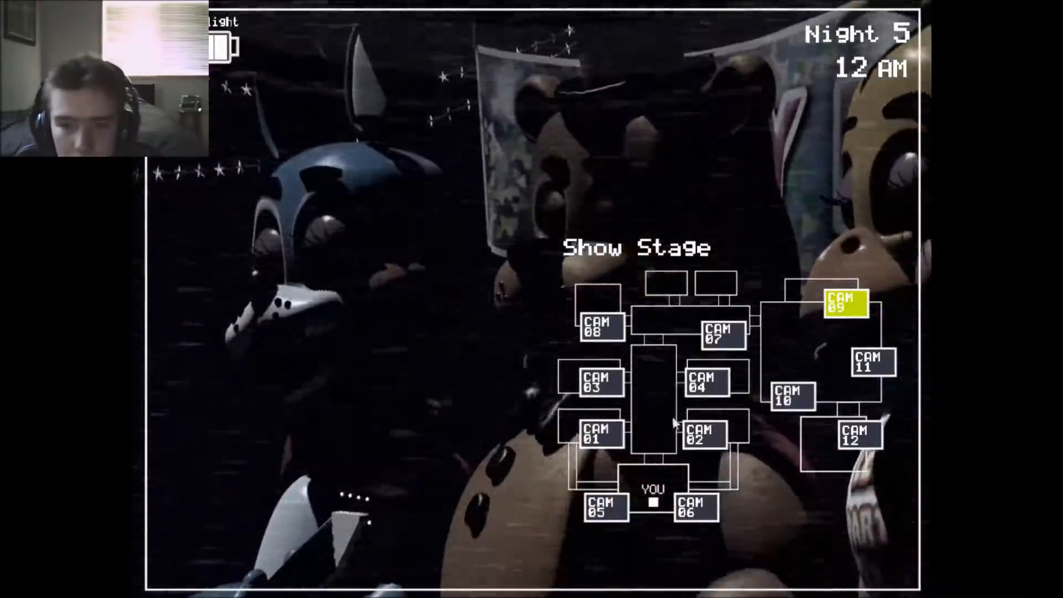
pyautogui.click(872, 364)
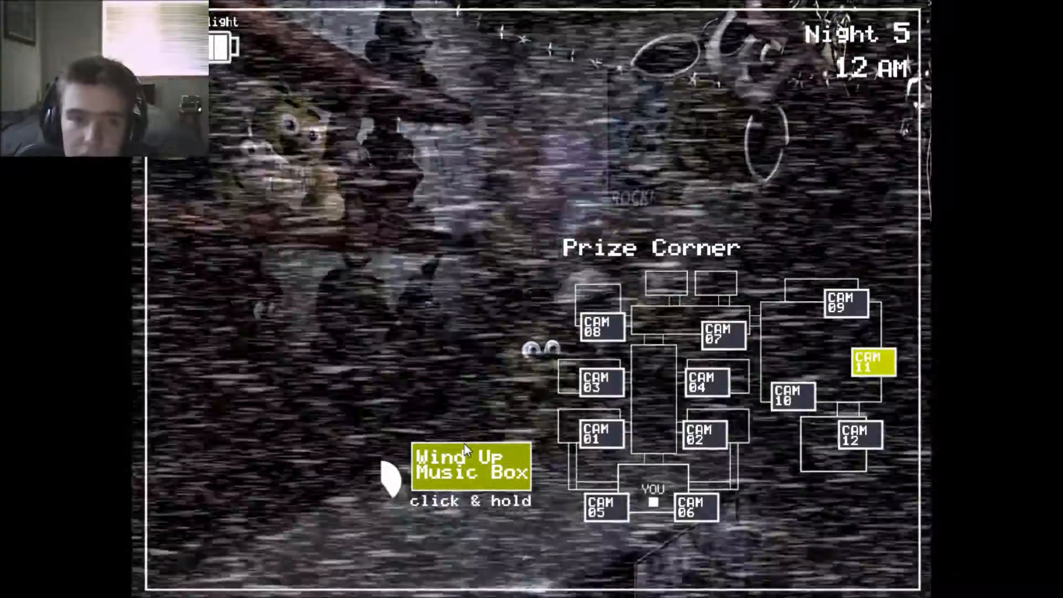
# Hold Wind Up Music Box to keep the Prize Corner box wound
pyautogui.click(468, 474)
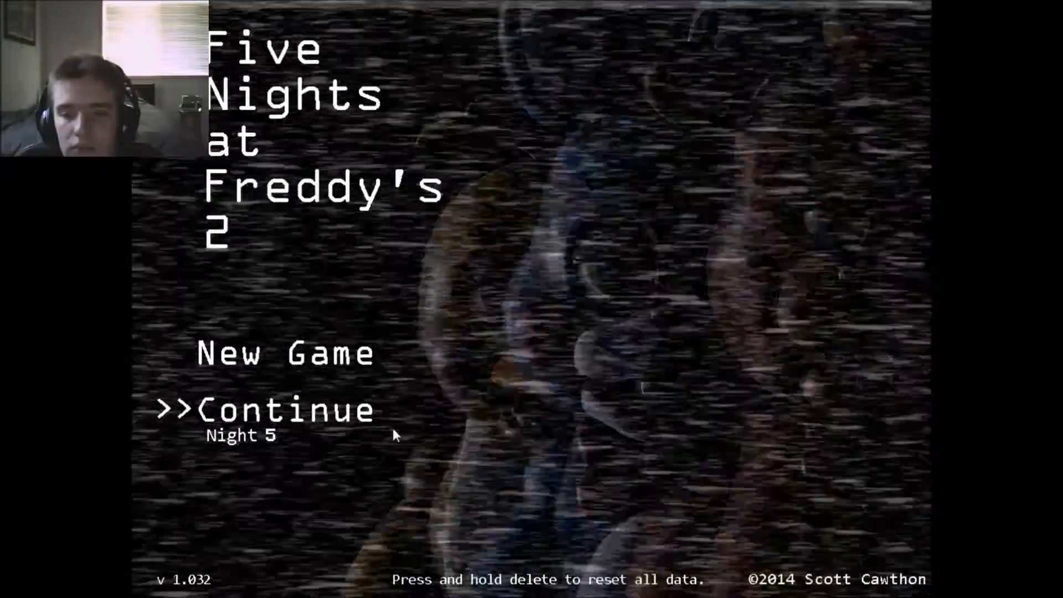
# Pick Continue (Night 5) on the title menu to resume the saved game
pyautogui.click(266, 411)
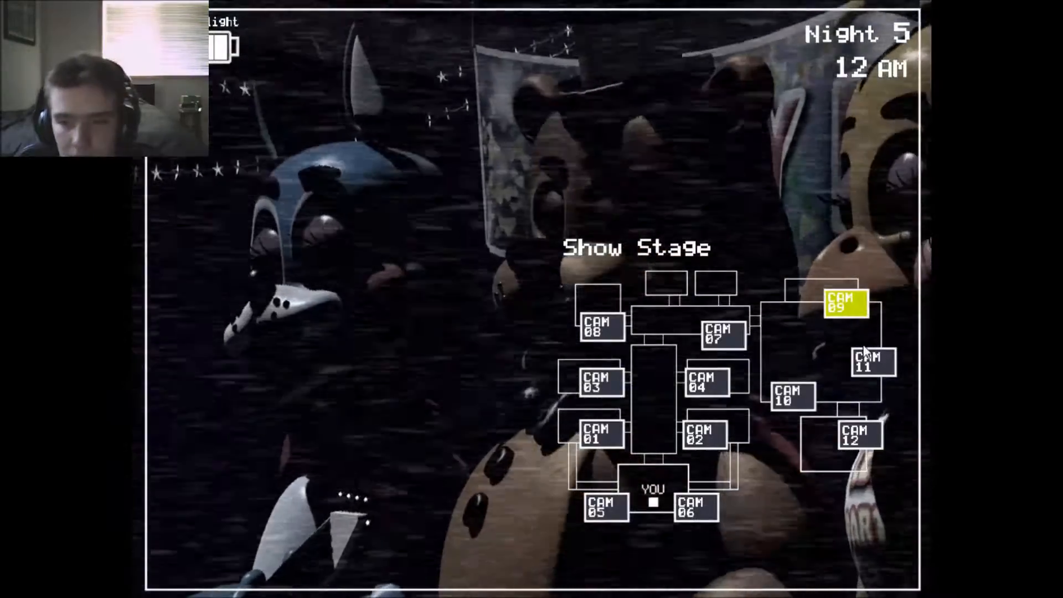
# Lower the camera monitor and light the hallway to reveal the figure at its end
pyautogui.click(869, 364)
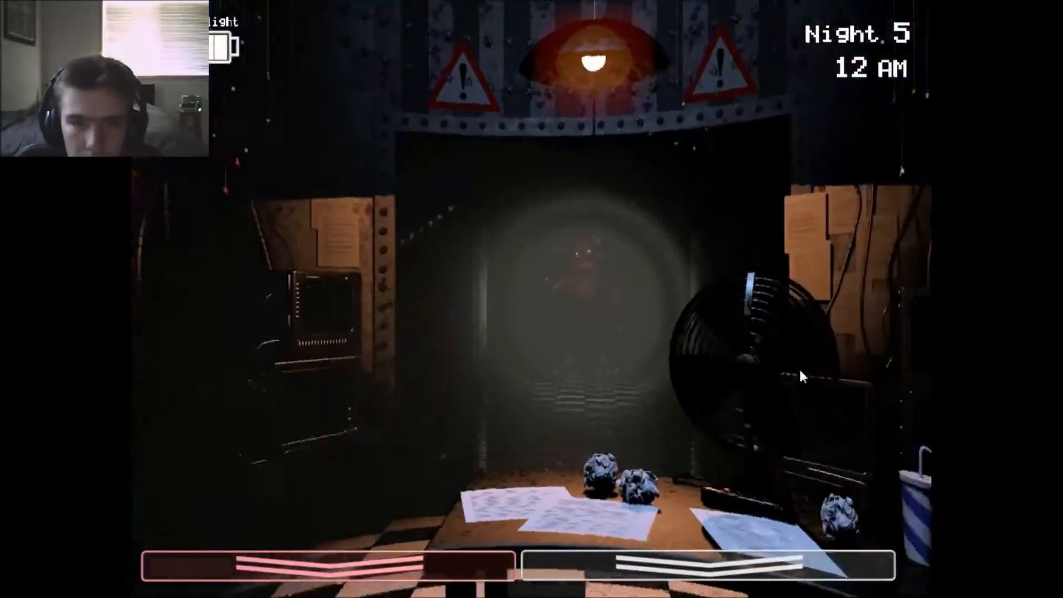
# Raise the monitor to the CAM 11 Prize Corner feed and wind the music box full
pyautogui.click(872, 366)
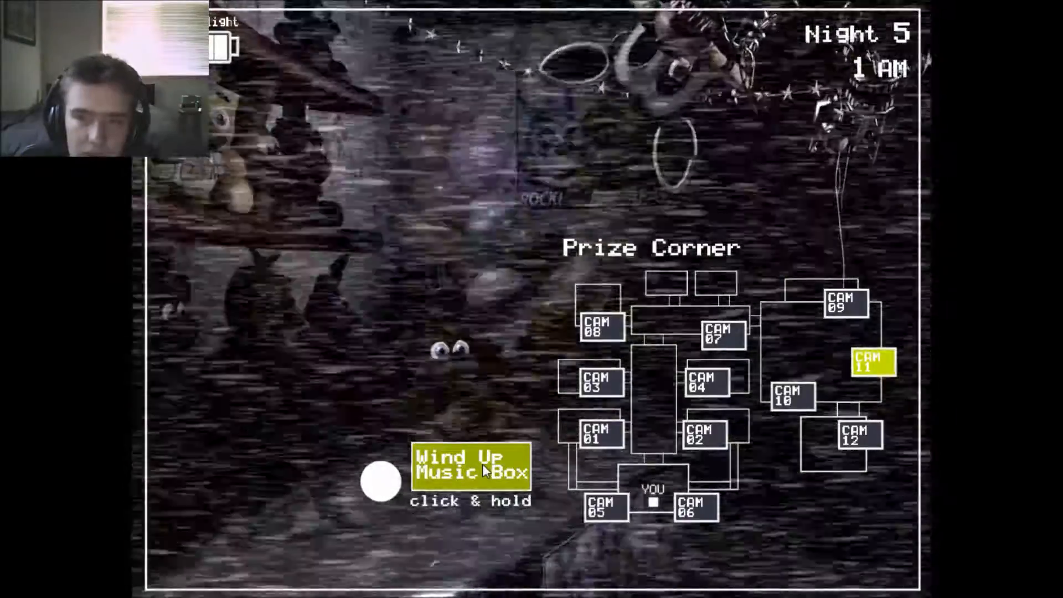
# Keep winding the Prize Corner music box until a jumpscare brings Game Over
pyautogui.click(468, 469)
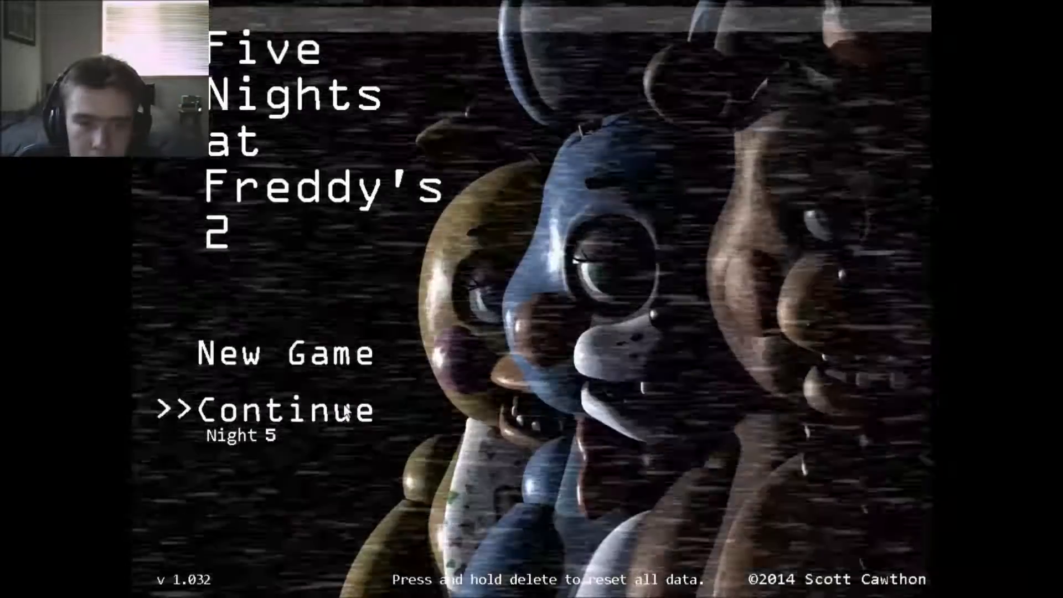
# Continue the saved Night 5 from the title menu, landing on CAM 09 Show Stage
pyautogui.click(267, 409)
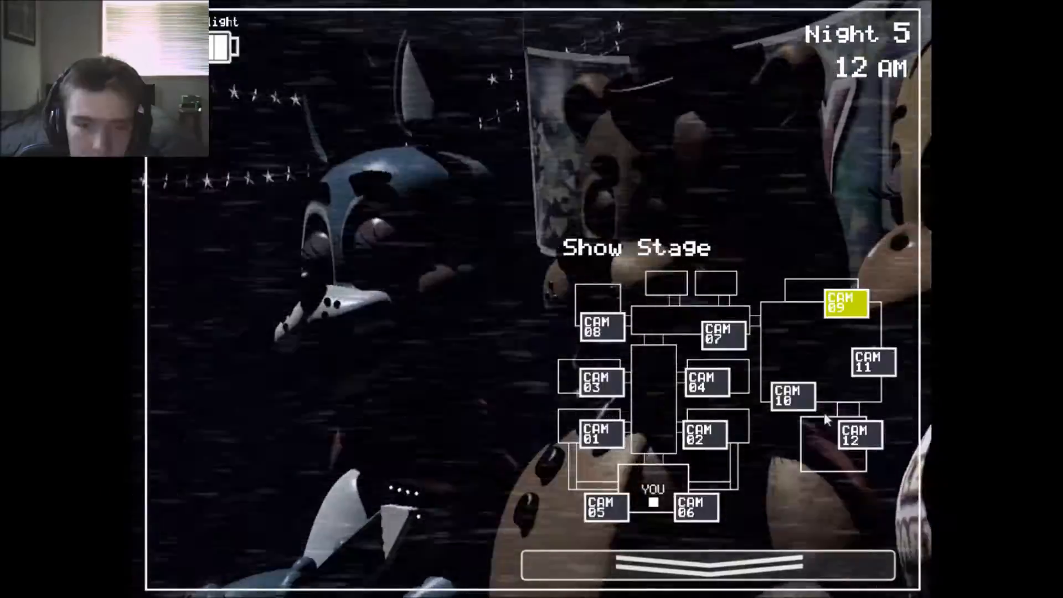
# Lower the monitor to view the dark office and hallway at 12 AM
pyautogui.click(871, 363)
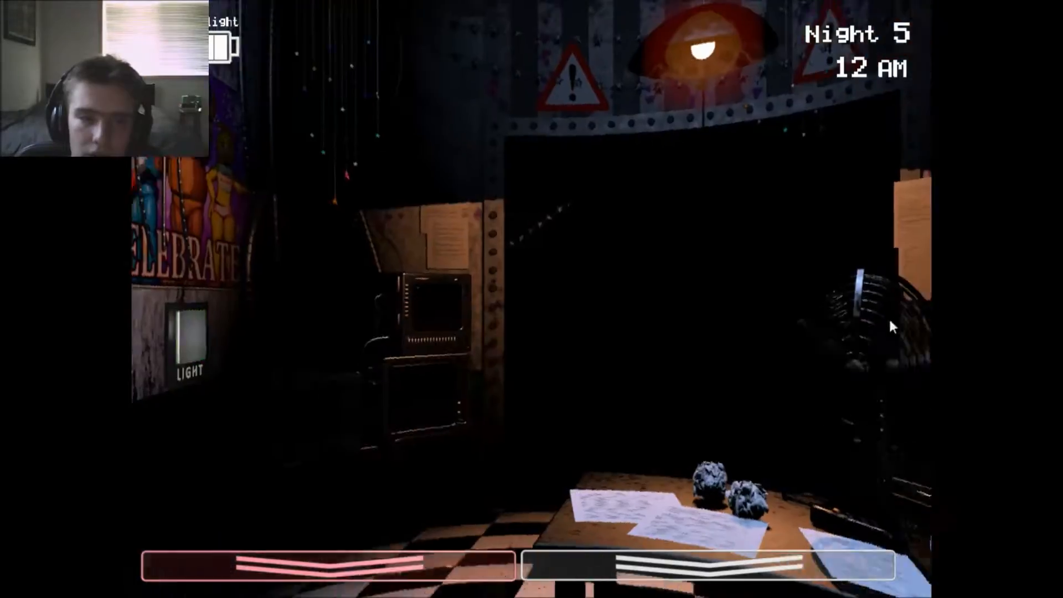
# Raise the monitor to CAM 11 Prize Corner and wind the music box back up
pyautogui.click(870, 367)
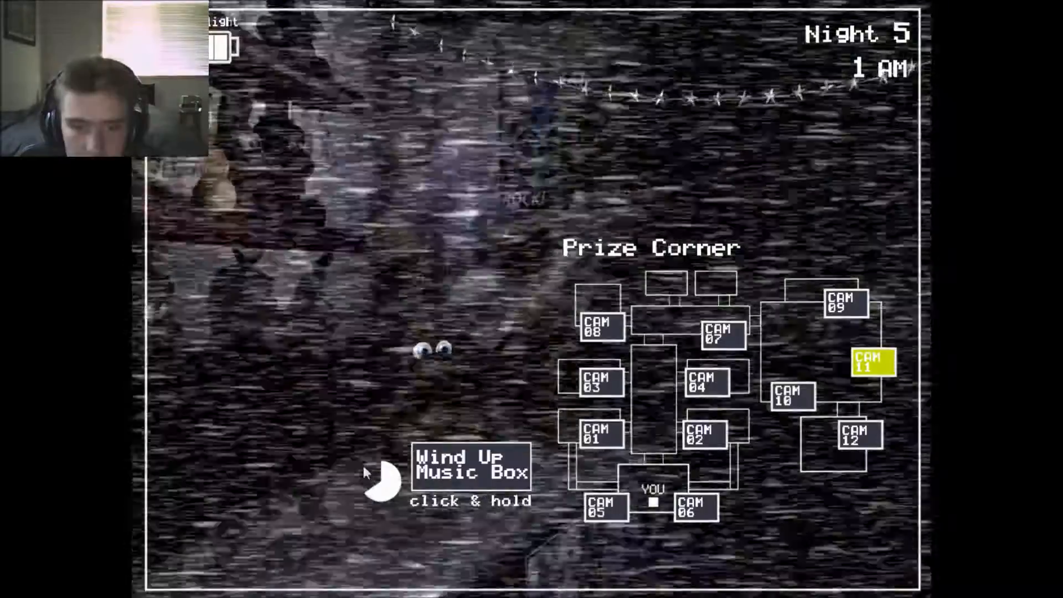
pyautogui.click(471, 473)
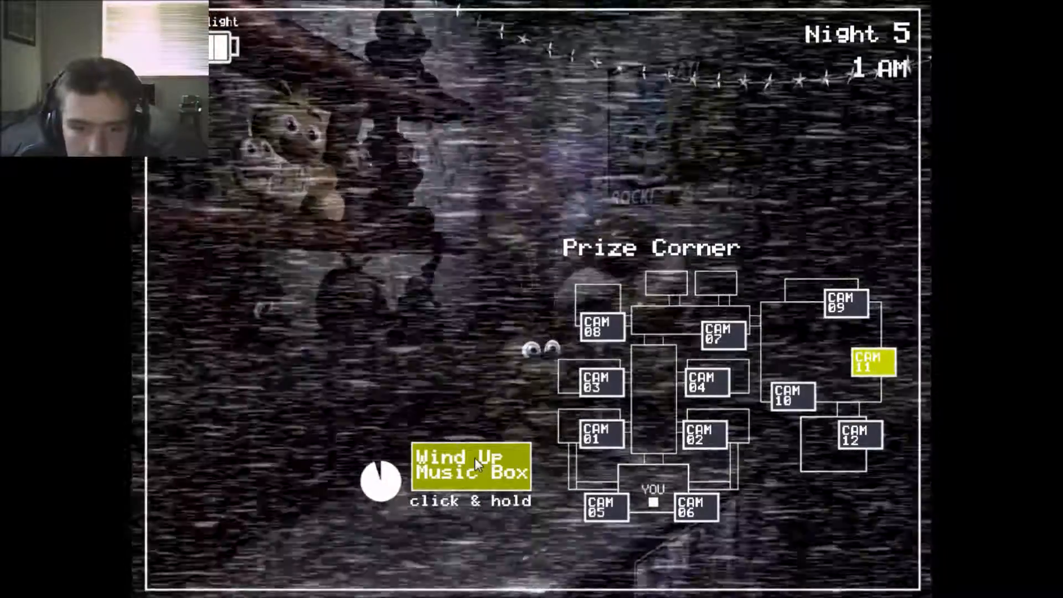